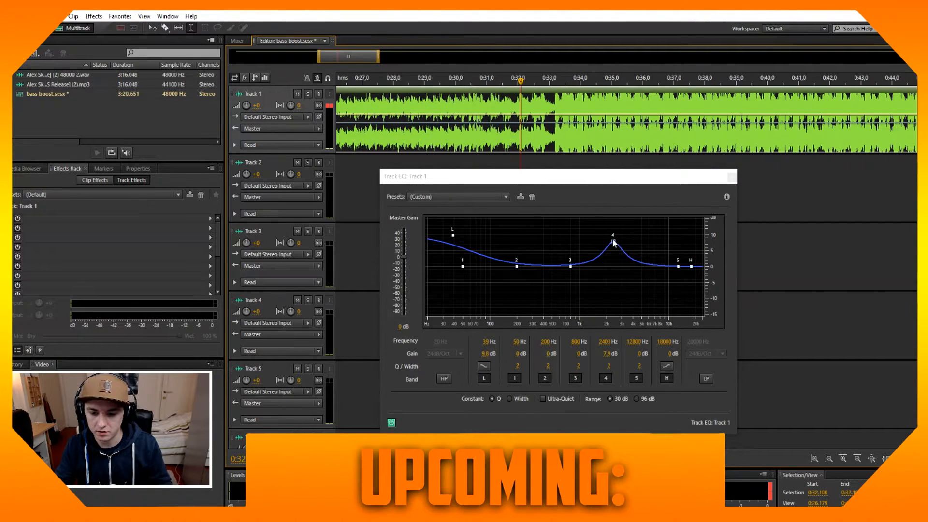
Create a new multitrack session named 'bass boost'.
left_click_drag(613, 243, 613, 267)
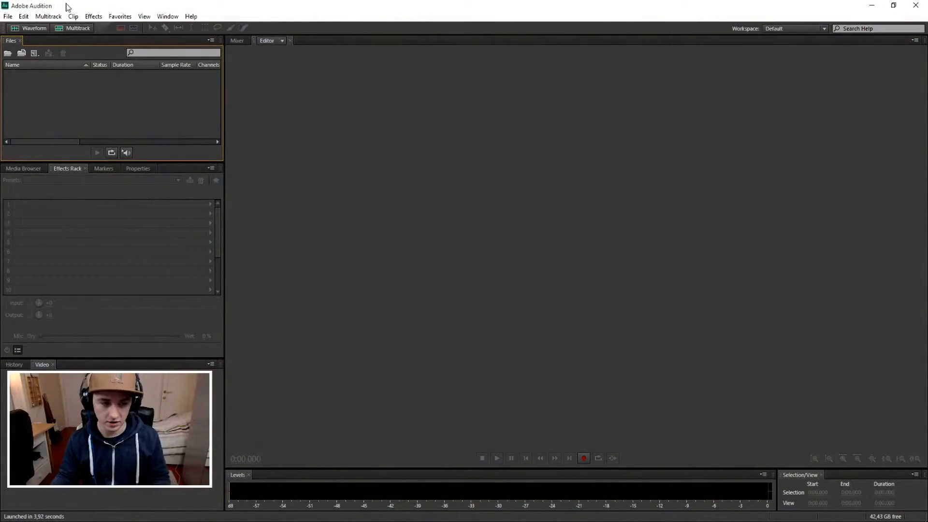
left_click(78, 28)
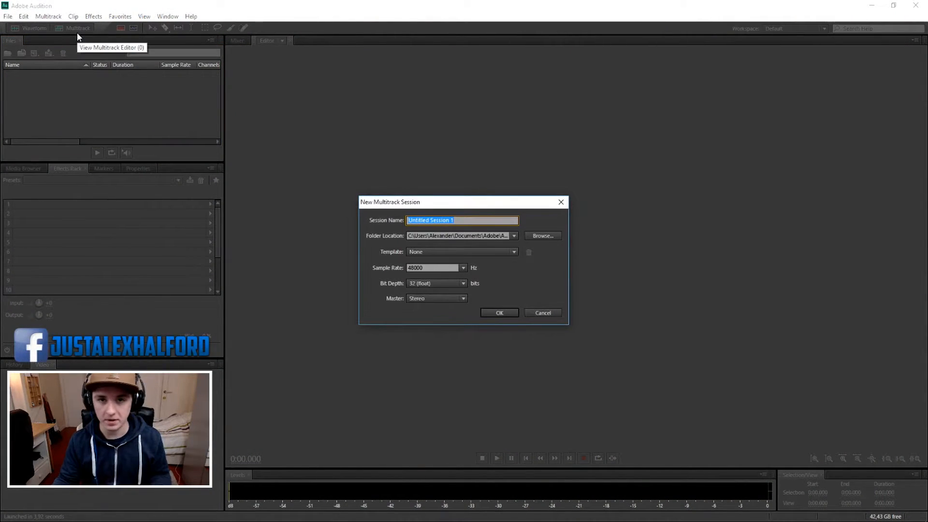
type("bass boost")
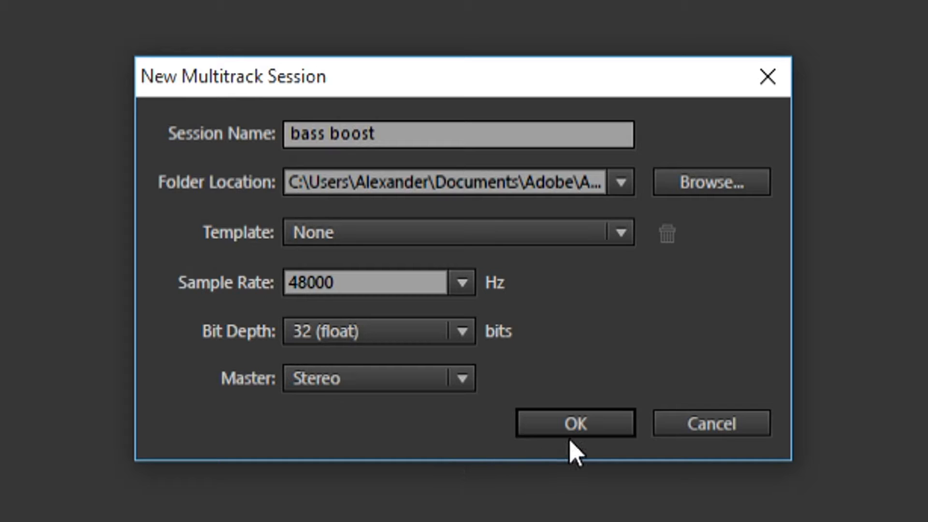
left_click(575, 422)
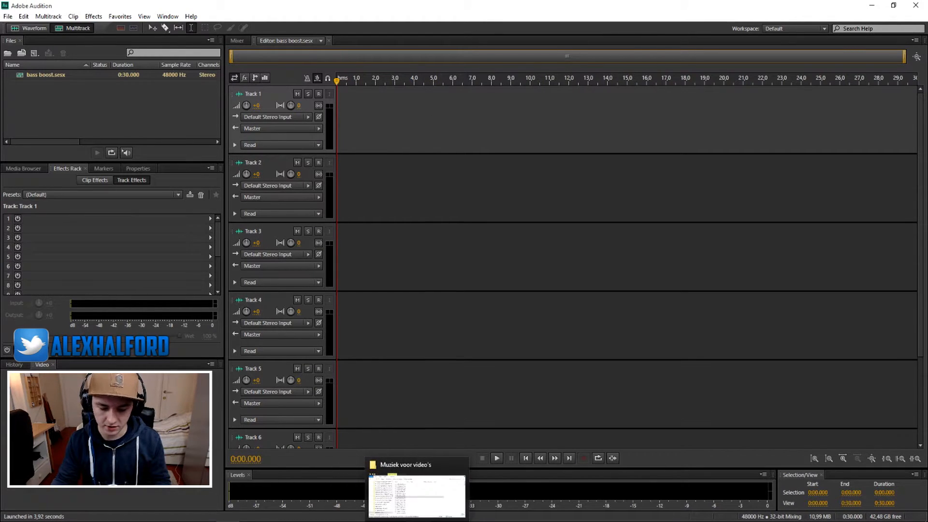
Drag the MP3 song onto the start of Track 1 and play it from around 0:14.
left_click(432, 80)
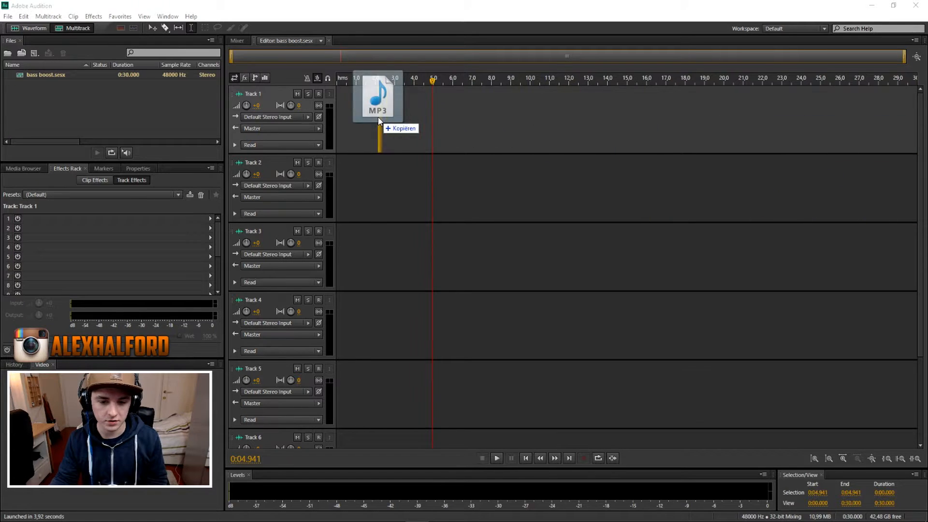
left_click_drag(378, 97, 378, 98)
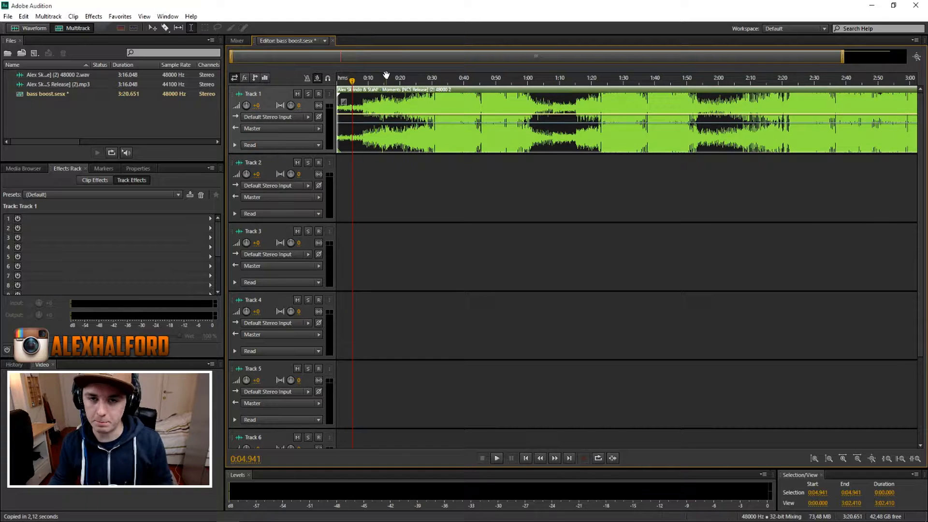
left_click(381, 78)
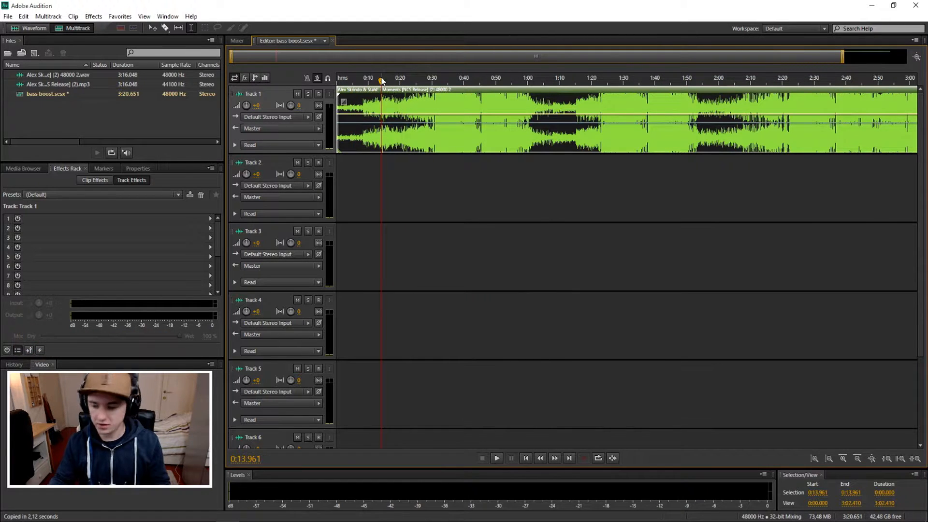
left_click(496, 457)
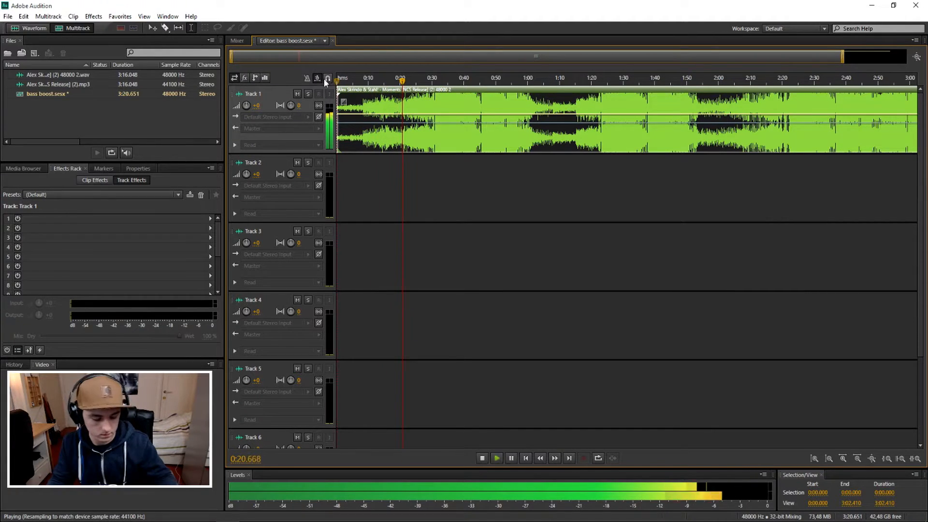
Stop playback, zoom the timeline around 0:30 and switch to the Mixer view.
left_click(482, 457)
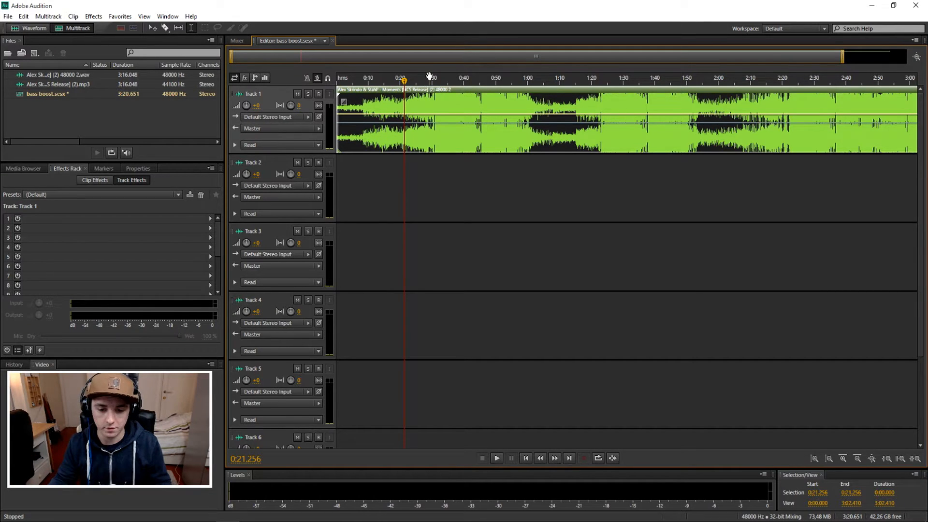
left_click(496, 457)
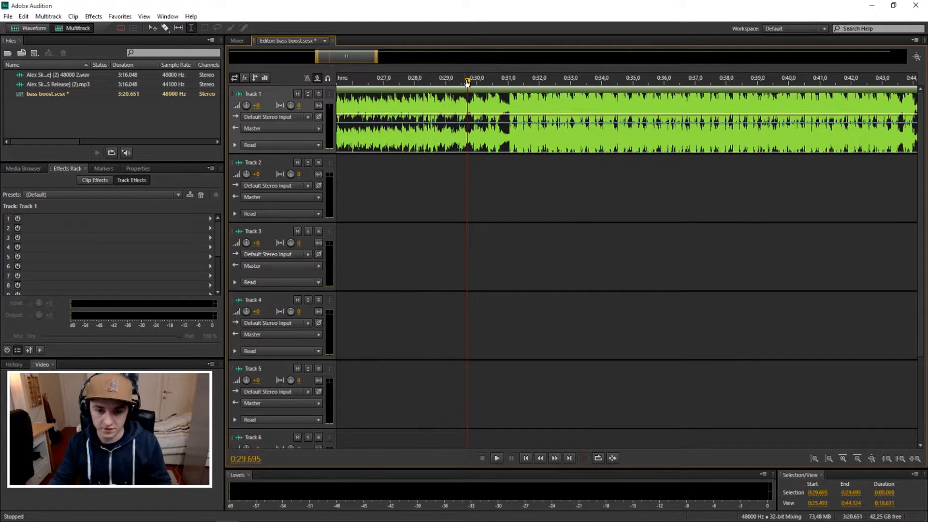
left_click(496, 458)
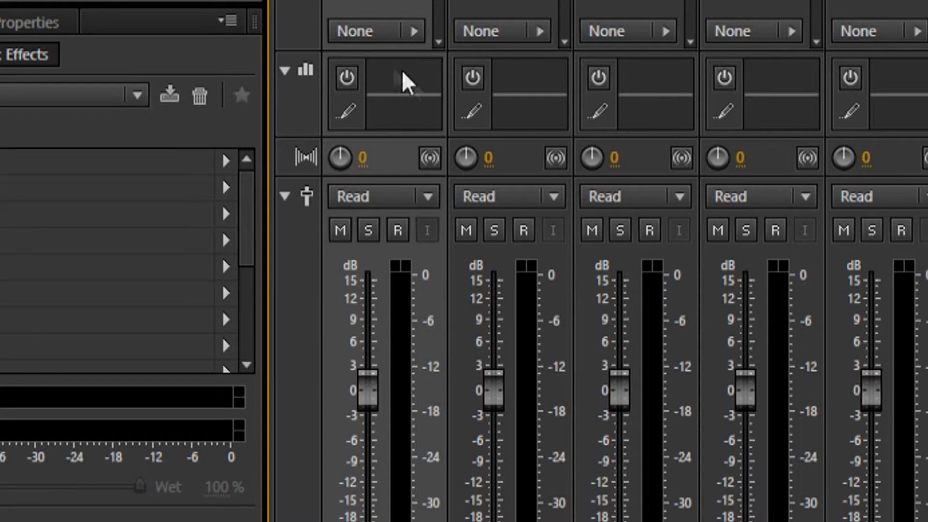
Turn on Track 1's EQ in the Mixer and bring up its Track EQ editor.
left_click(347, 77)
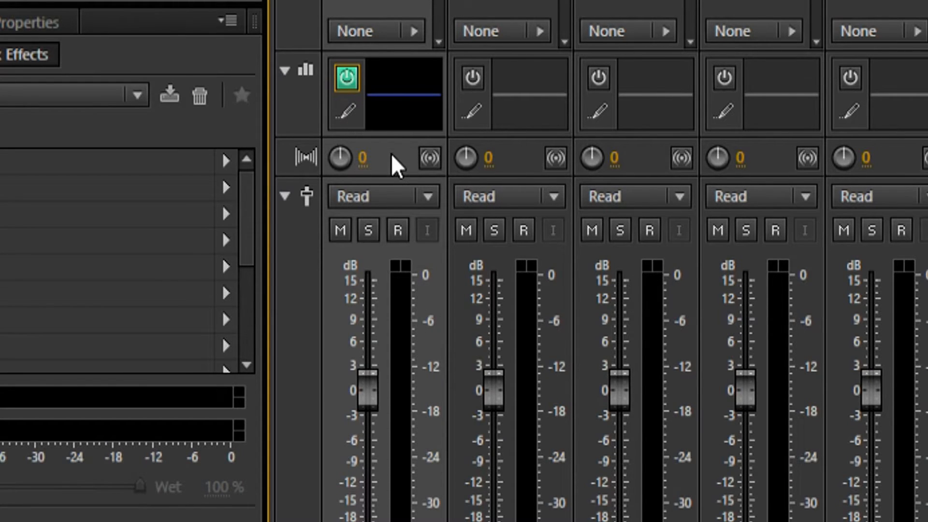
scroll("down", 3)
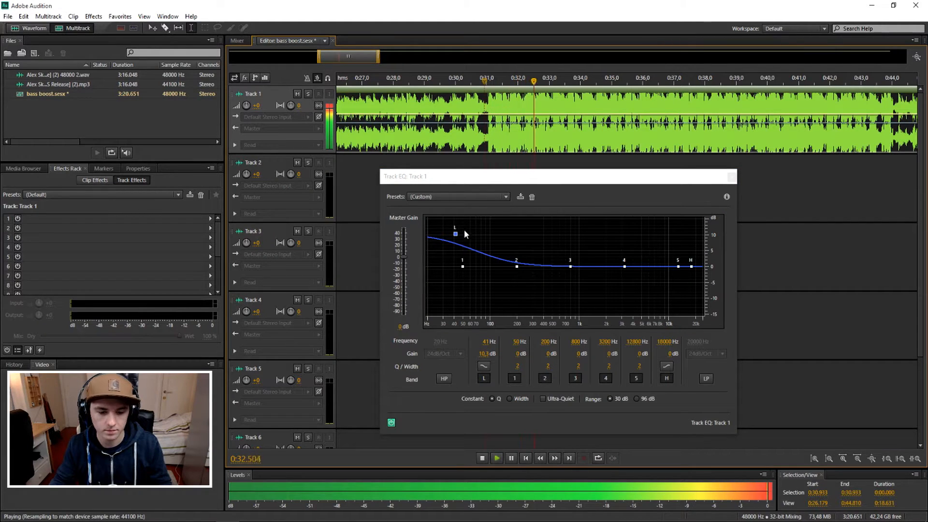
Raise Track 1's low shelf to about 10 dB near 39 Hz while auditioning around 0:29.
left_click_drag(455, 234, 452, 254)
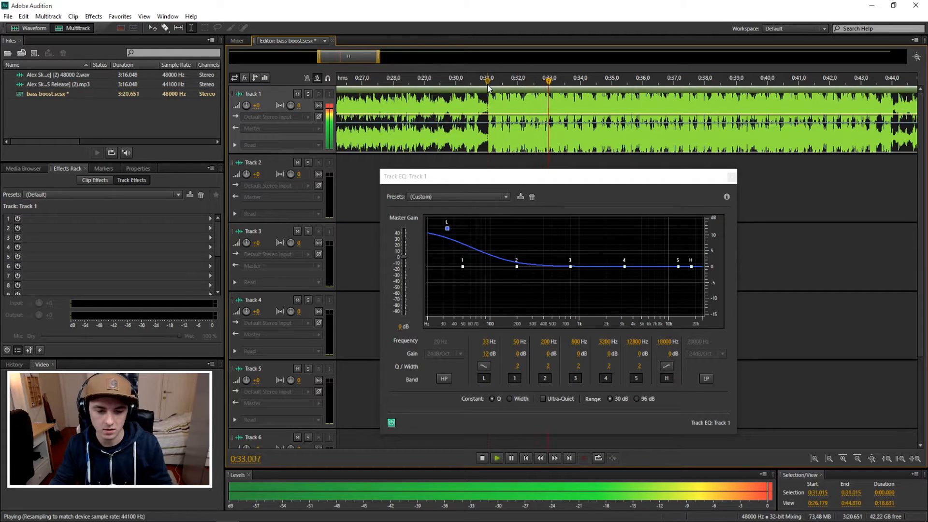
left_click(481, 458)
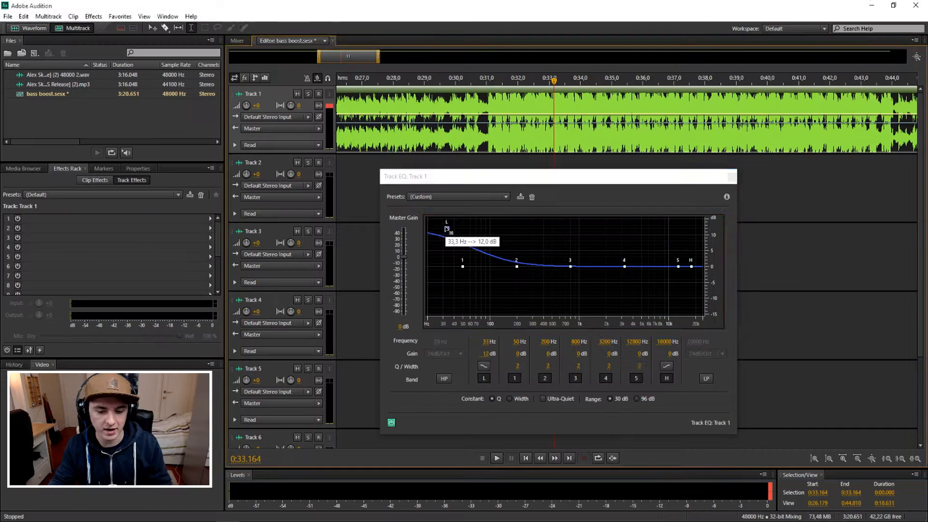
left_click_drag(448, 230, 465, 220)
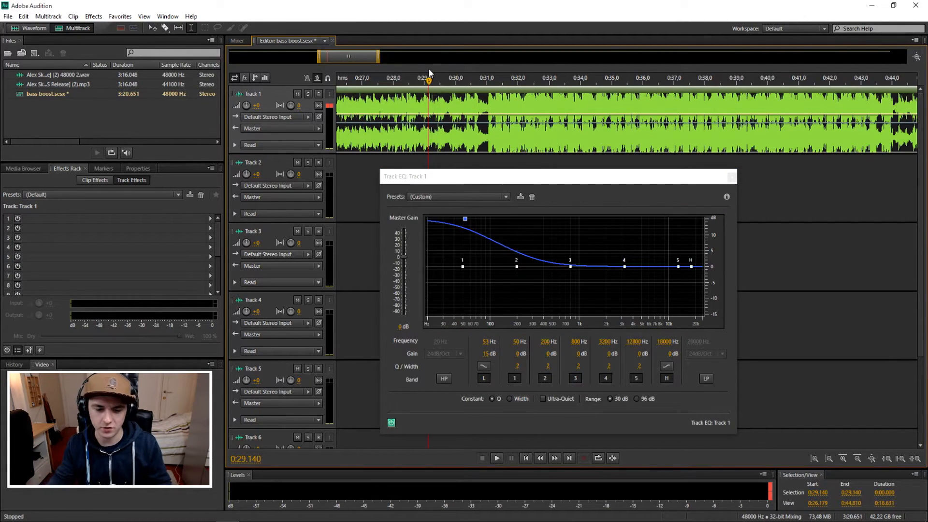
left_click(496, 458)
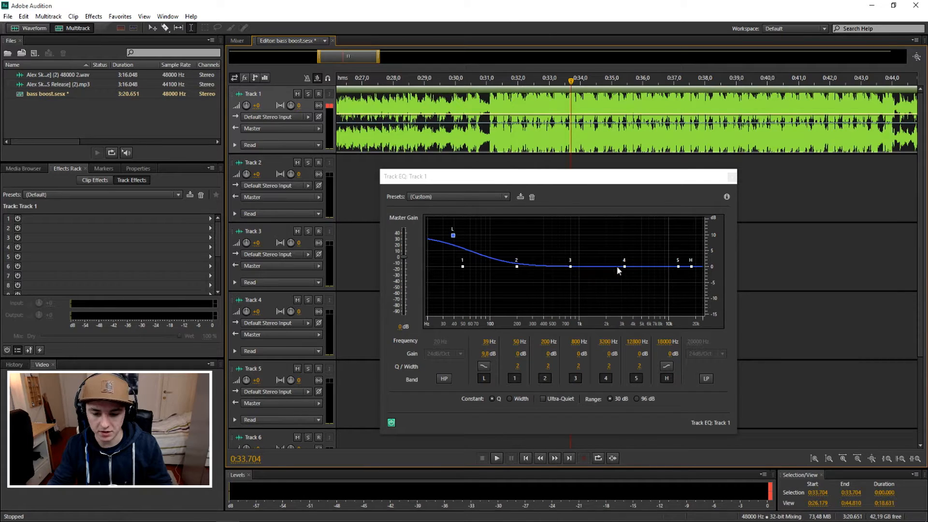
Bump band 4 around 2.4 kHz, audition near 0:32, then flatten the curve back to about 0 dB.
left_click_drag(624, 266, 613, 243)
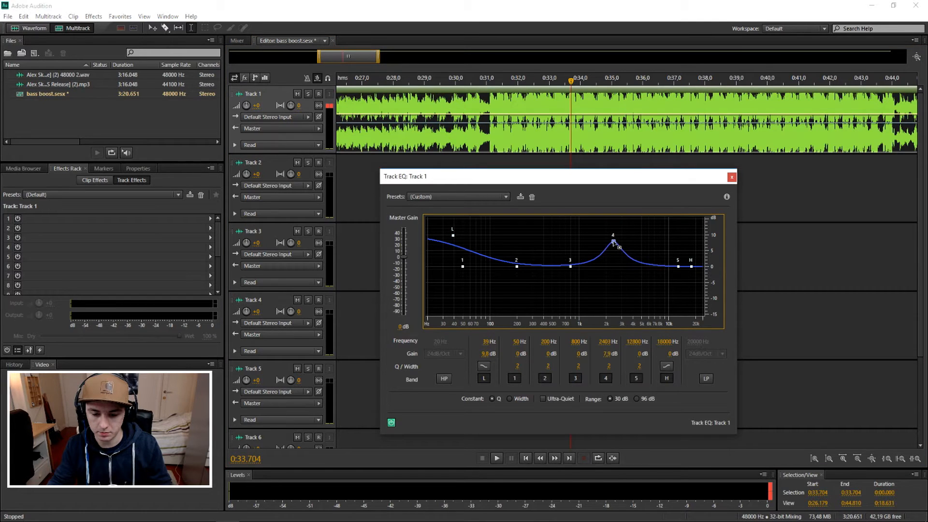
left_click(496, 457)
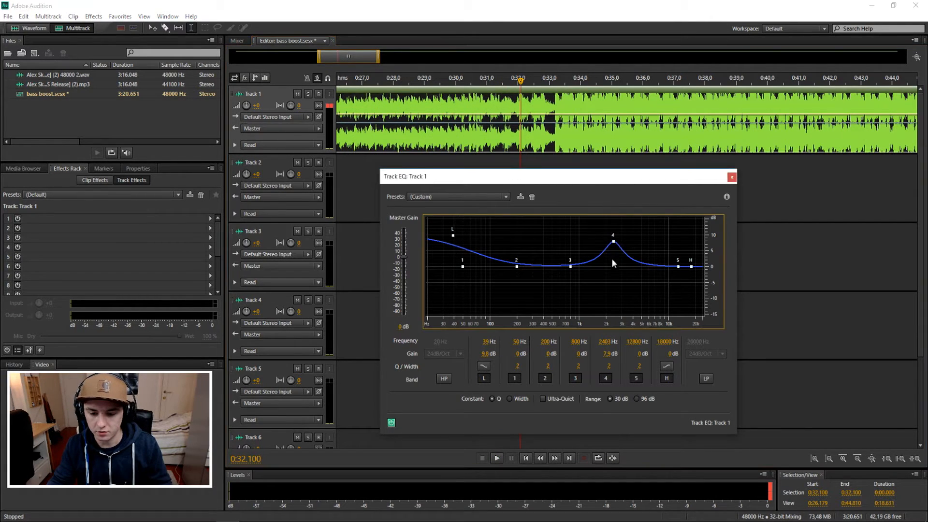
left_click_drag(613, 243, 613, 267)
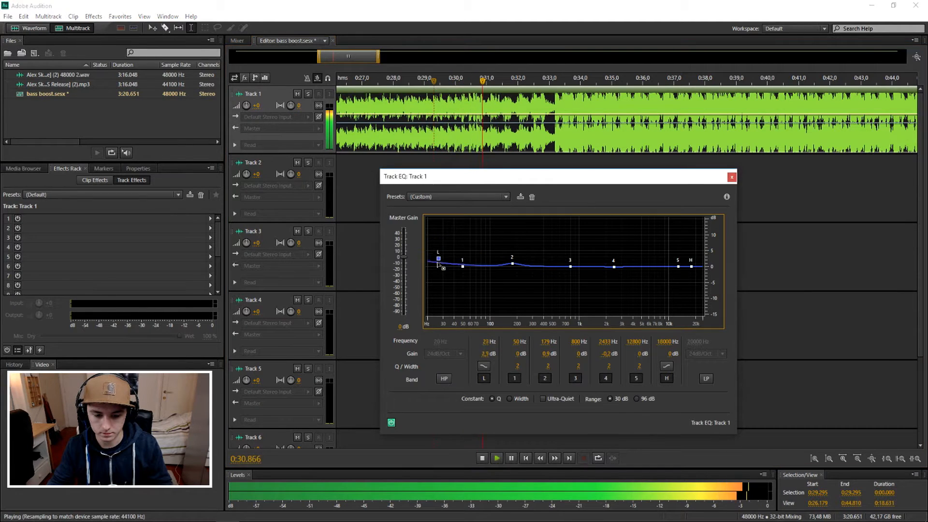
Set the low shelf to about 13 dB at 22 Hz and flatten the band near 180 Hz to 0 dB.
left_click_drag(510, 260, 510, 266)
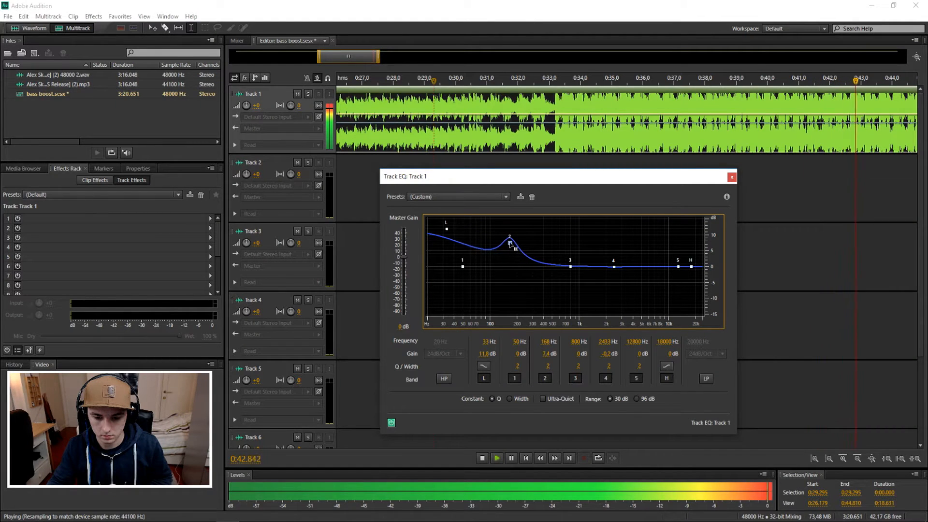
left_click_drag(510, 243, 513, 252)
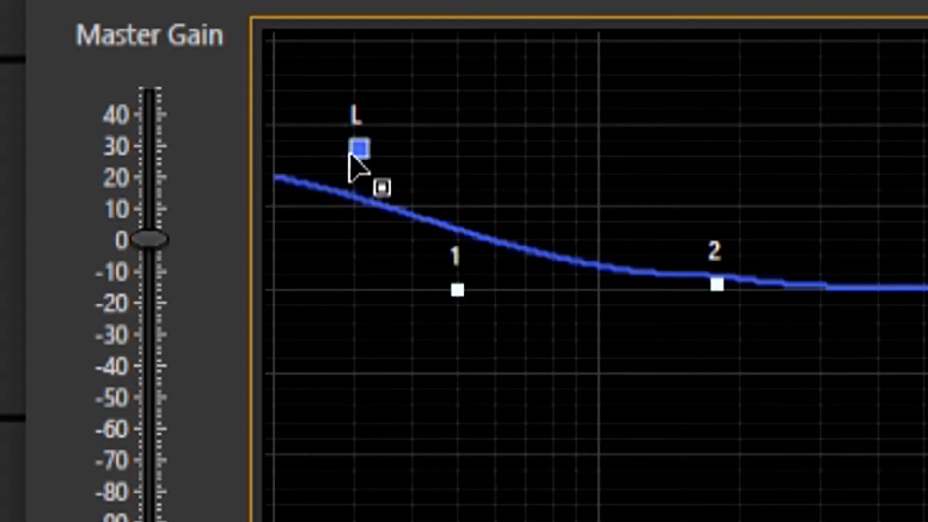
left_click_drag(359, 146, 273, 279)
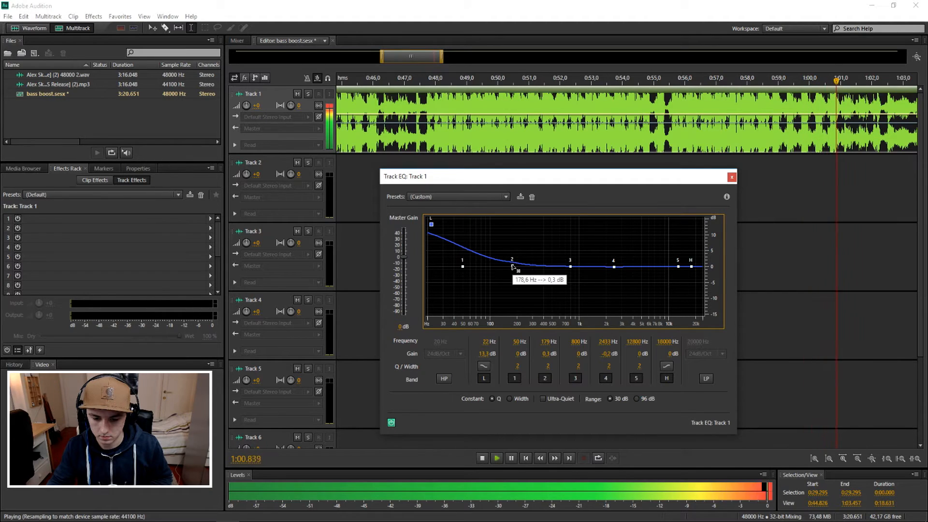
left_click_drag(511, 267, 511, 259)
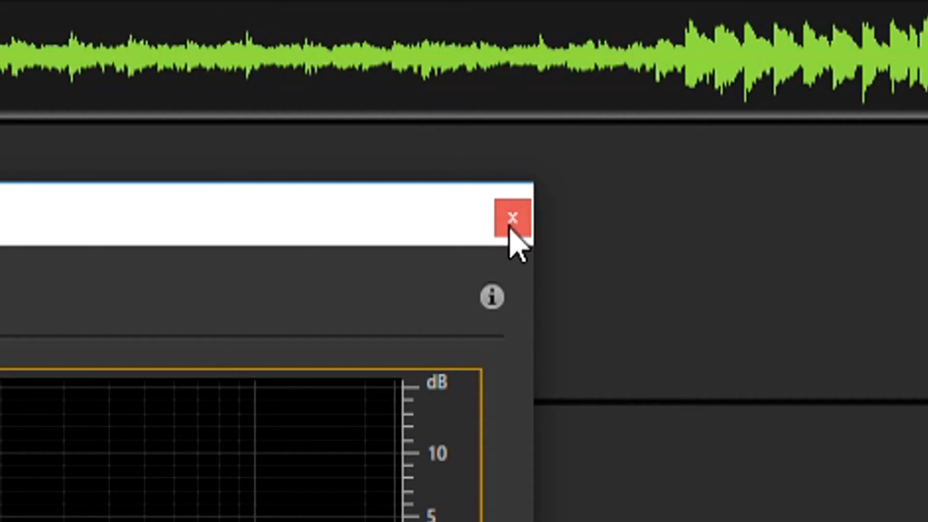
Close the Track EQ editor and go to the File menu to start exporting.
left_click(512, 216)
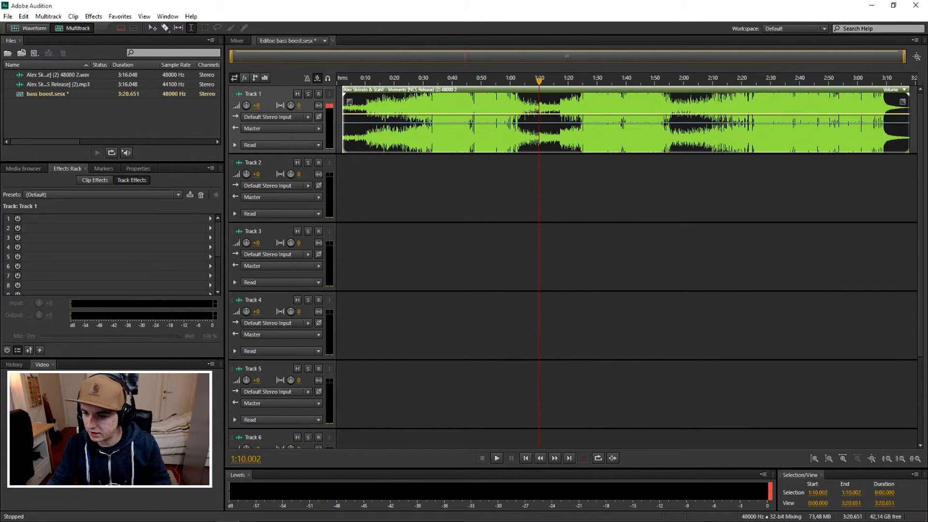
left_click(8, 16)
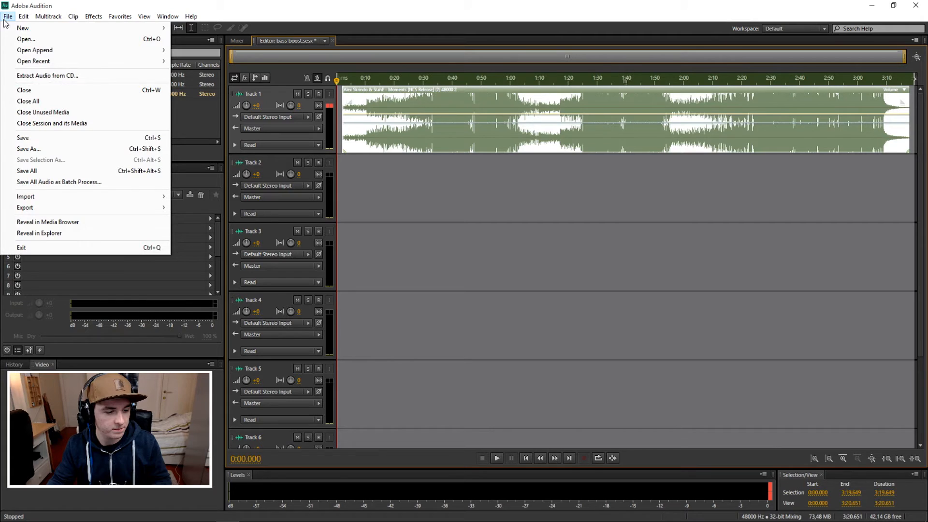